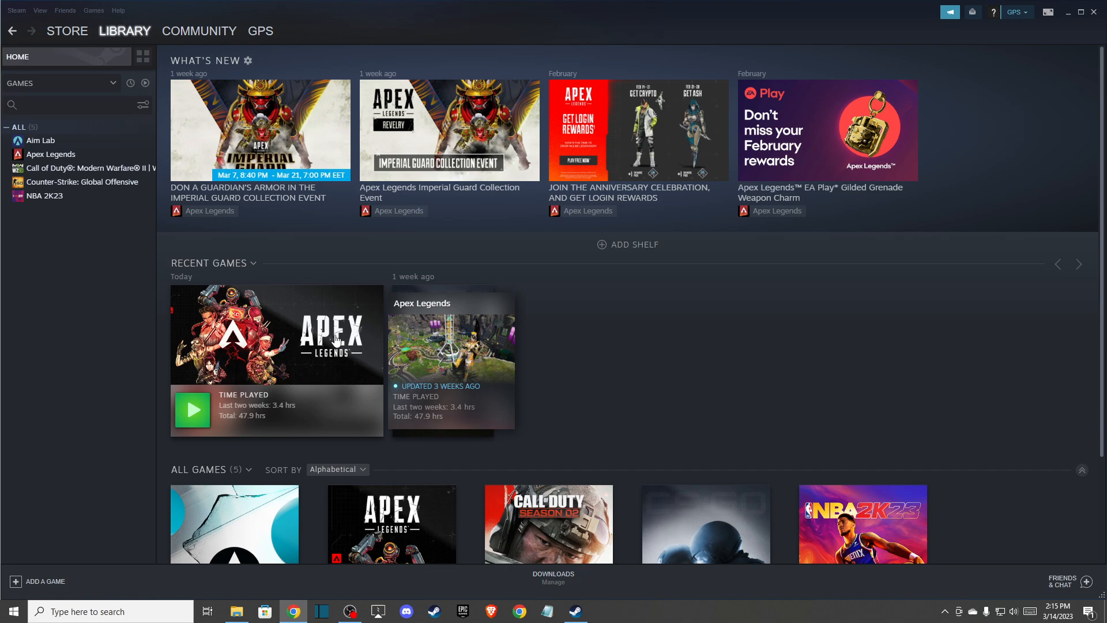
mouse_move(357, 321)
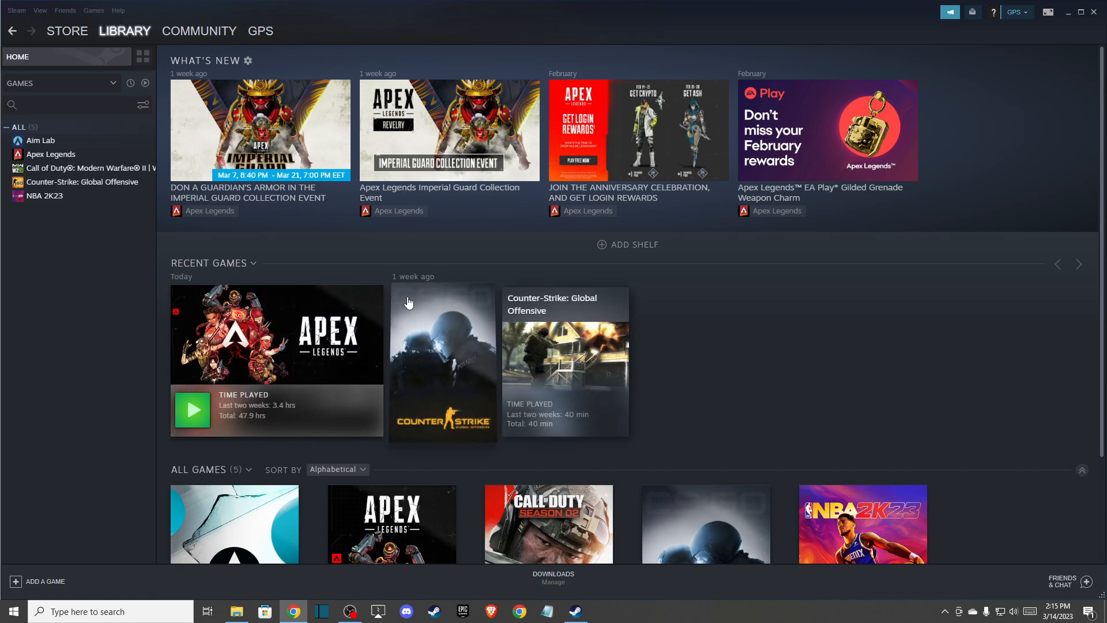
mouse_move(611, 346)
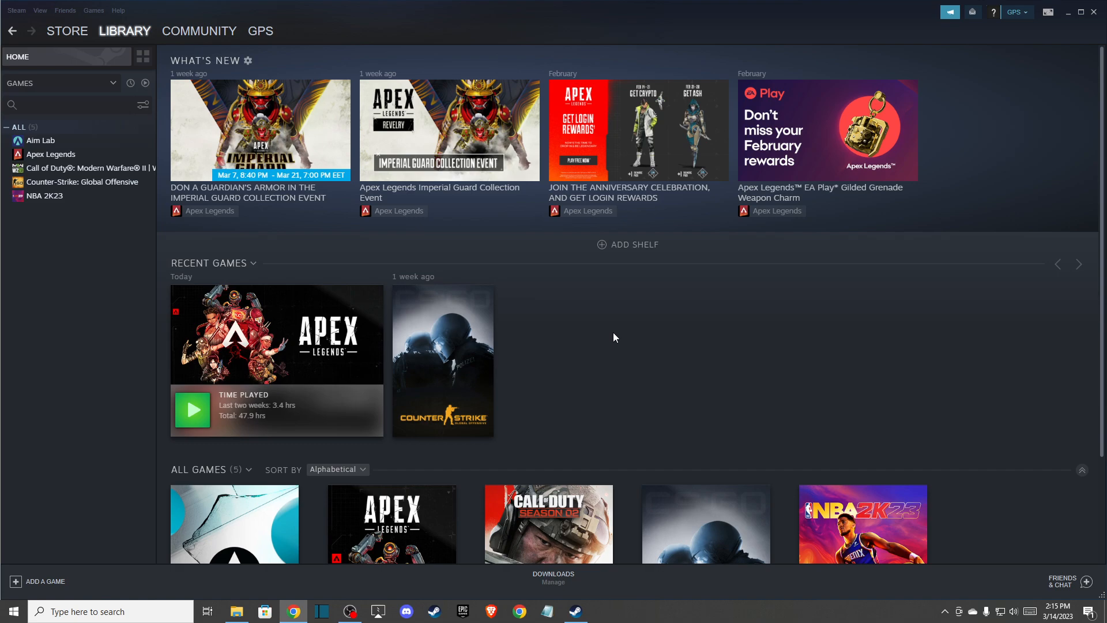
mouse_move(74, 159)
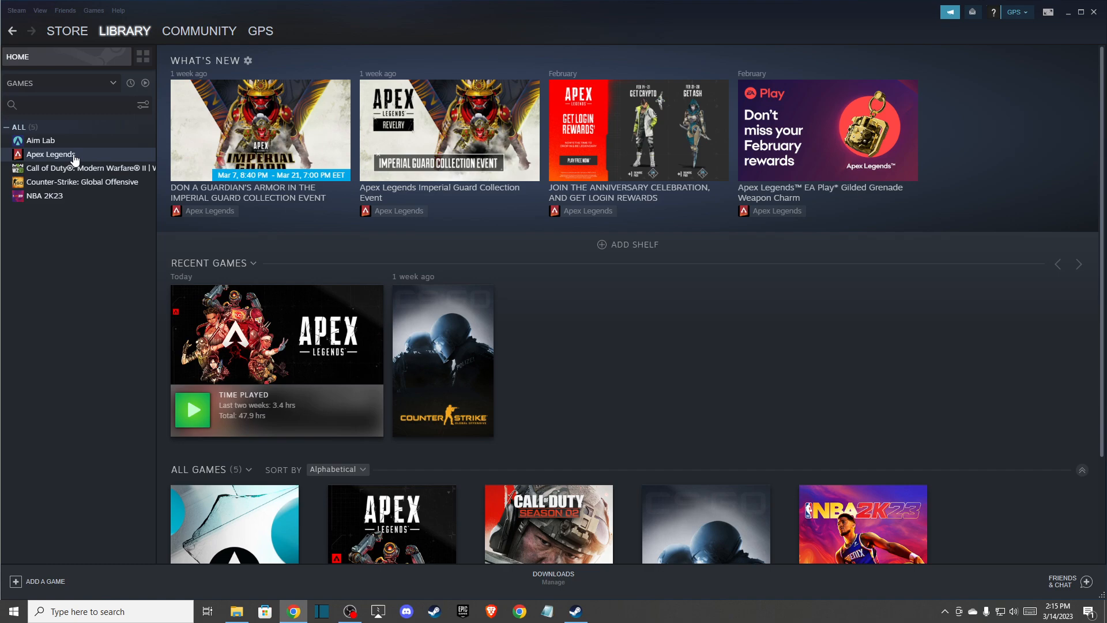
Reach the Apex Legends Local Files page via its Properties and browse the install folder
right_click(42, 155)
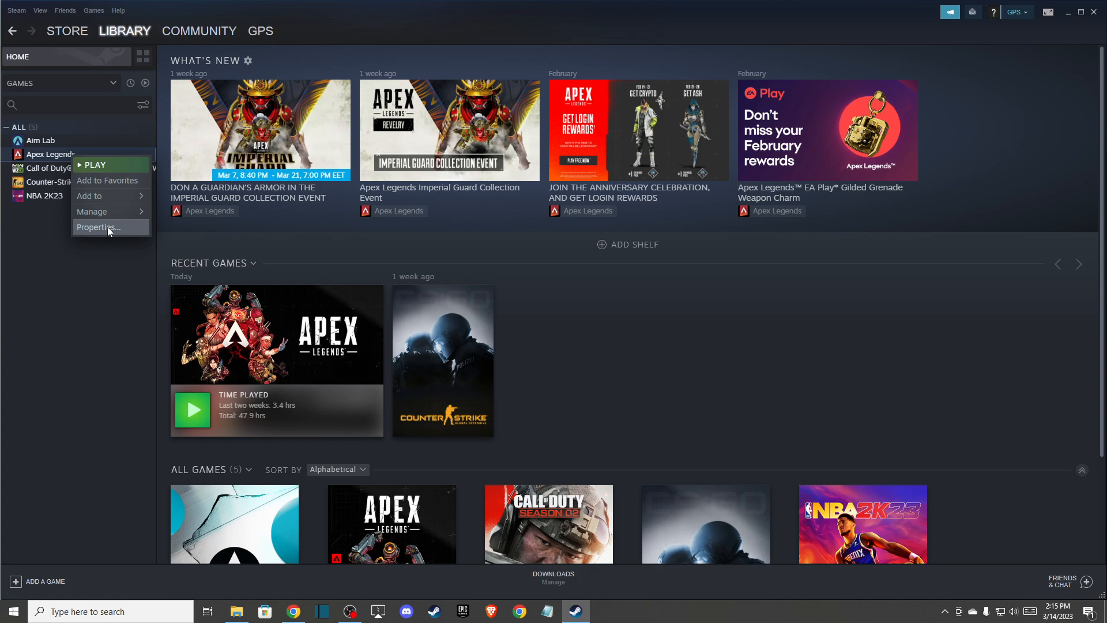
left_click(98, 228)
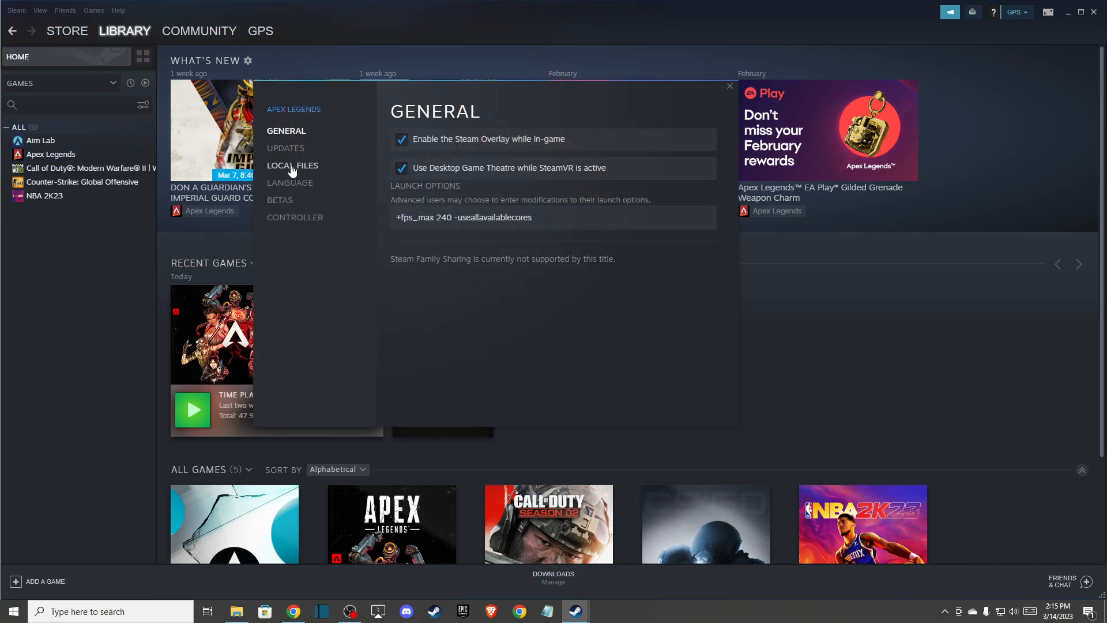
left_click(293, 166)
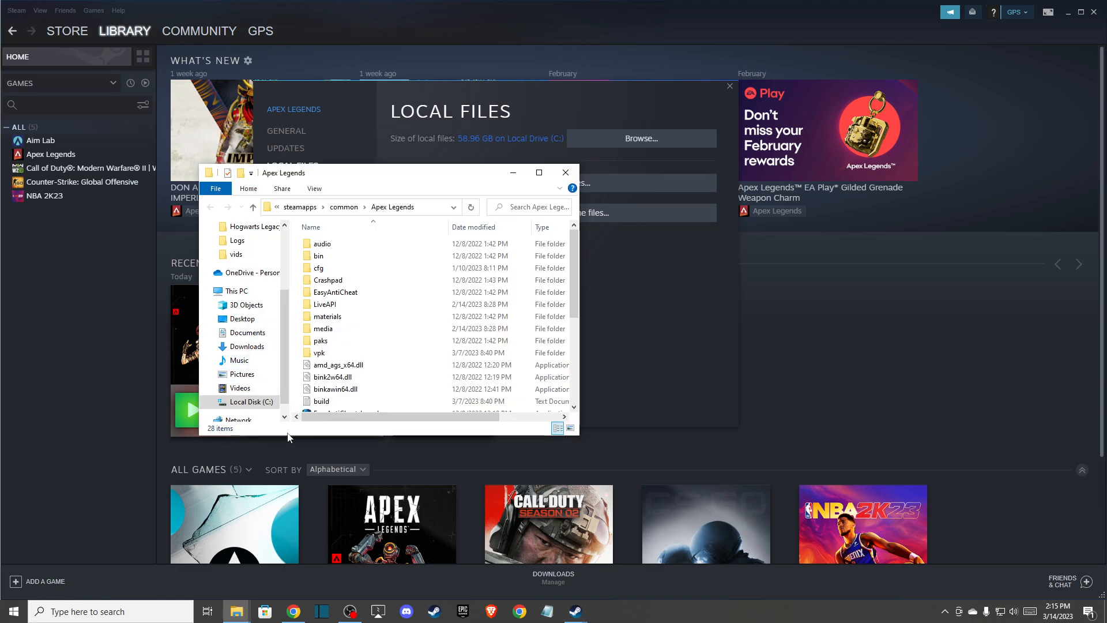
Set r5apex.exe to Windows 7 compatibility mode with fullscreen optimizations disabled and admin rights, then confirm
scroll("down", 3)
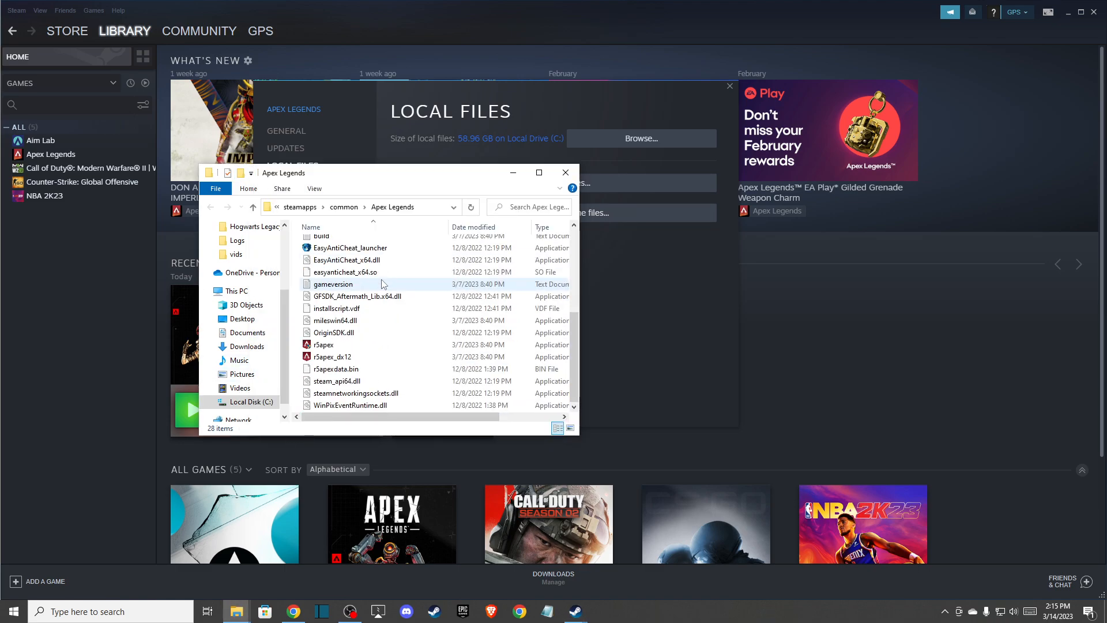
mouse_move(324, 346)
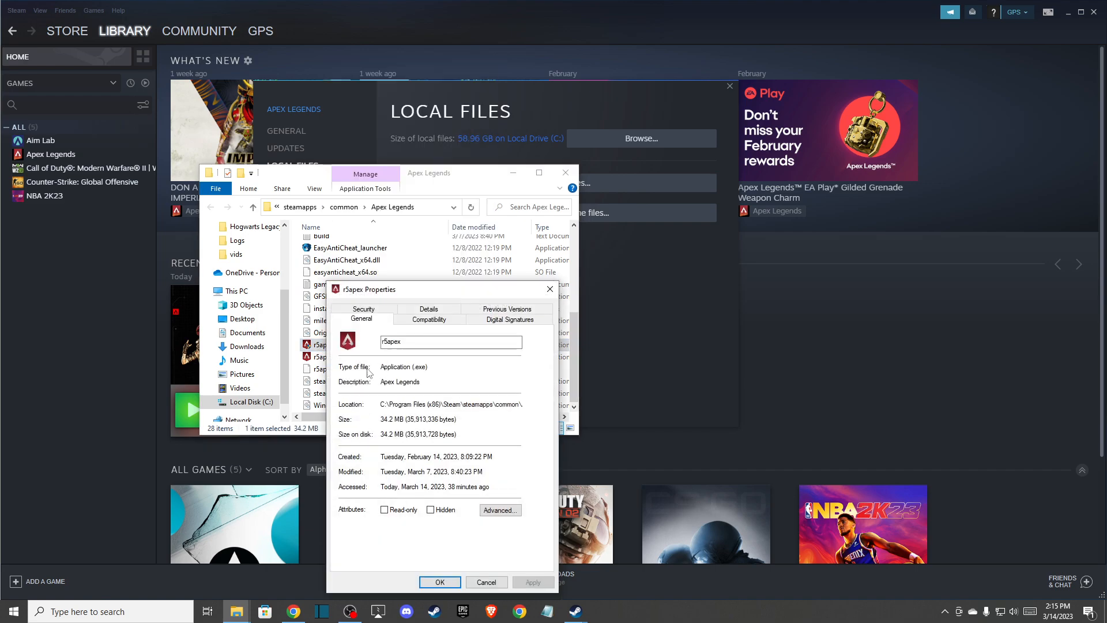
left_click(429, 318)
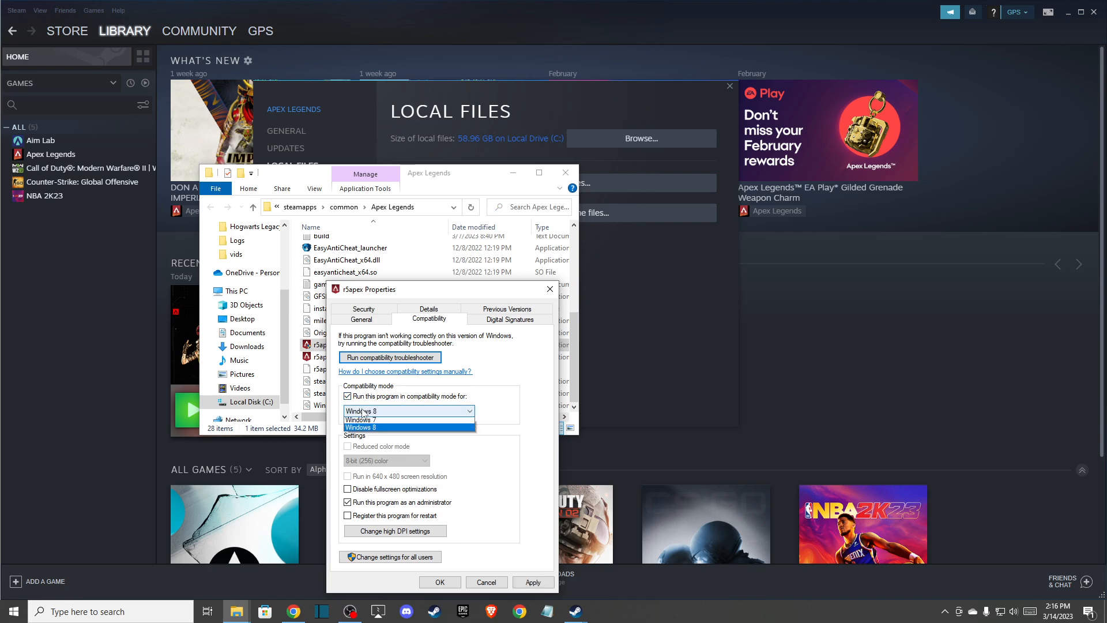
left_click(360, 420)
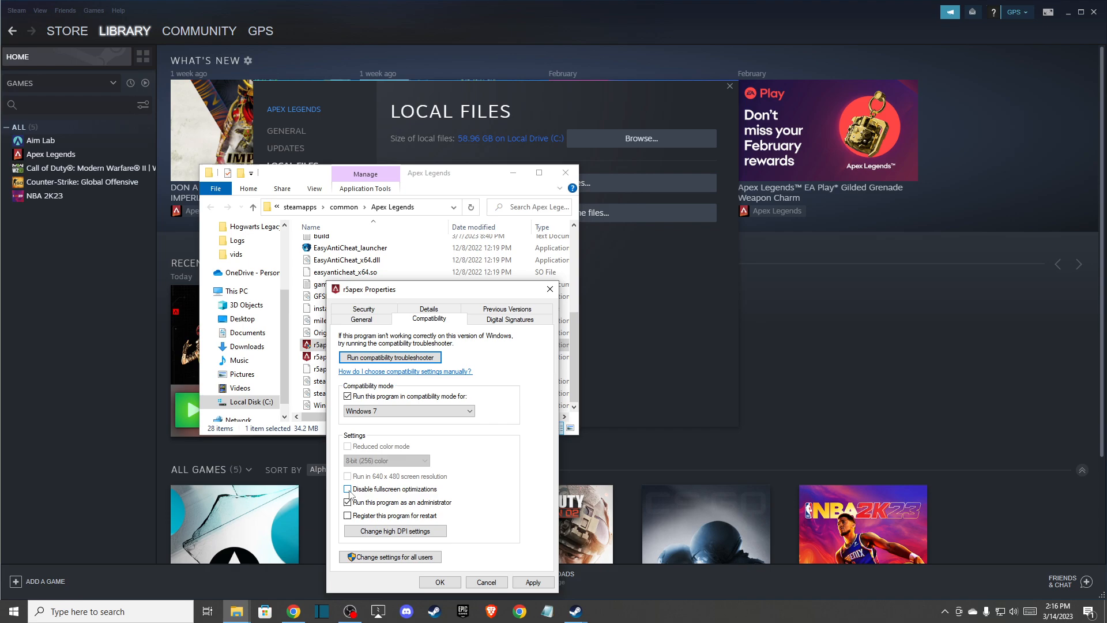
left_click(347, 489)
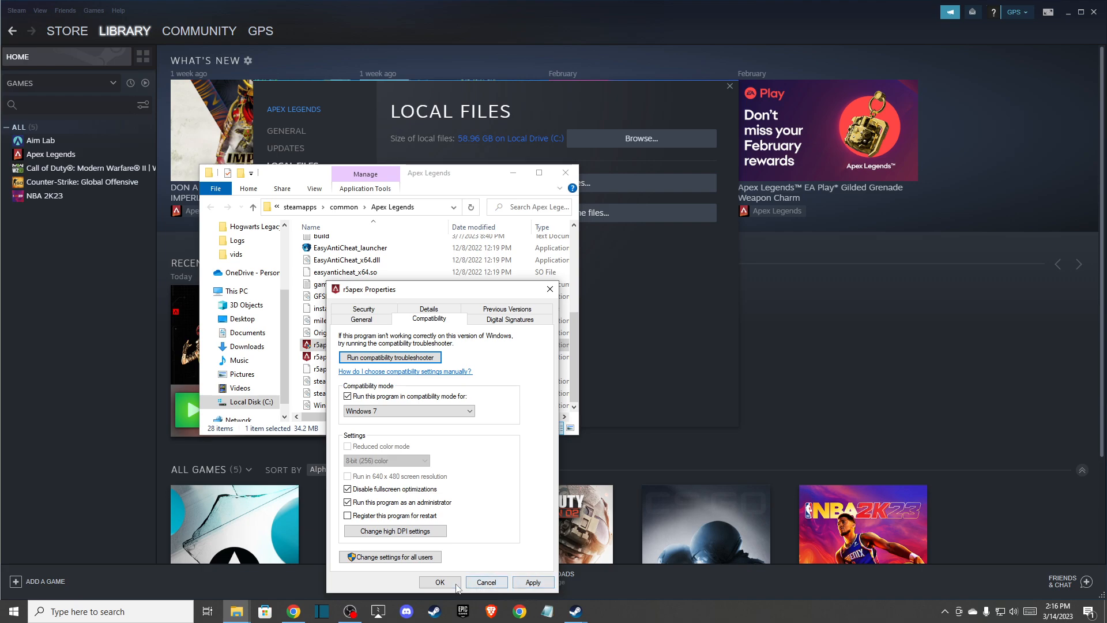
left_click(441, 582)
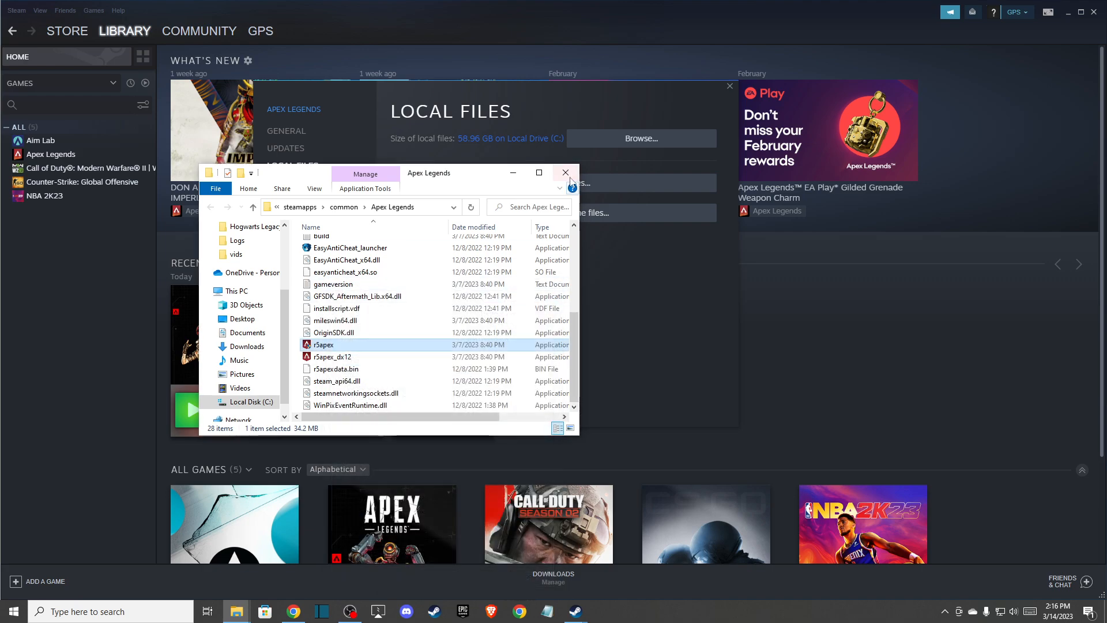
Close the game folder window, returning to the Local Files page with Verify integrity available
left_click(565, 173)
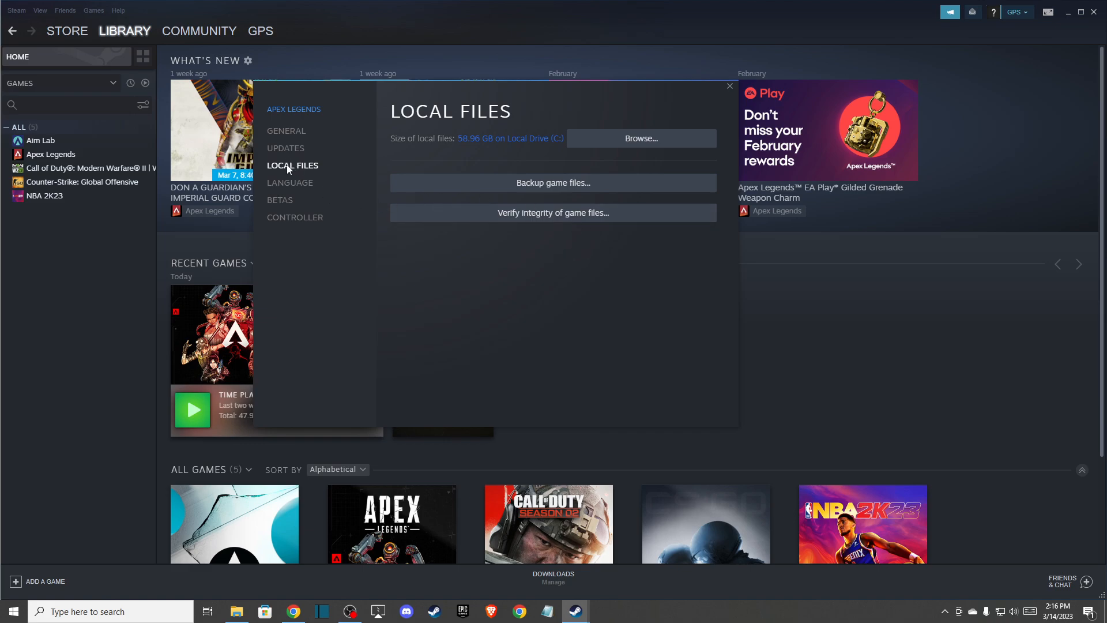
mouse_move(530, 216)
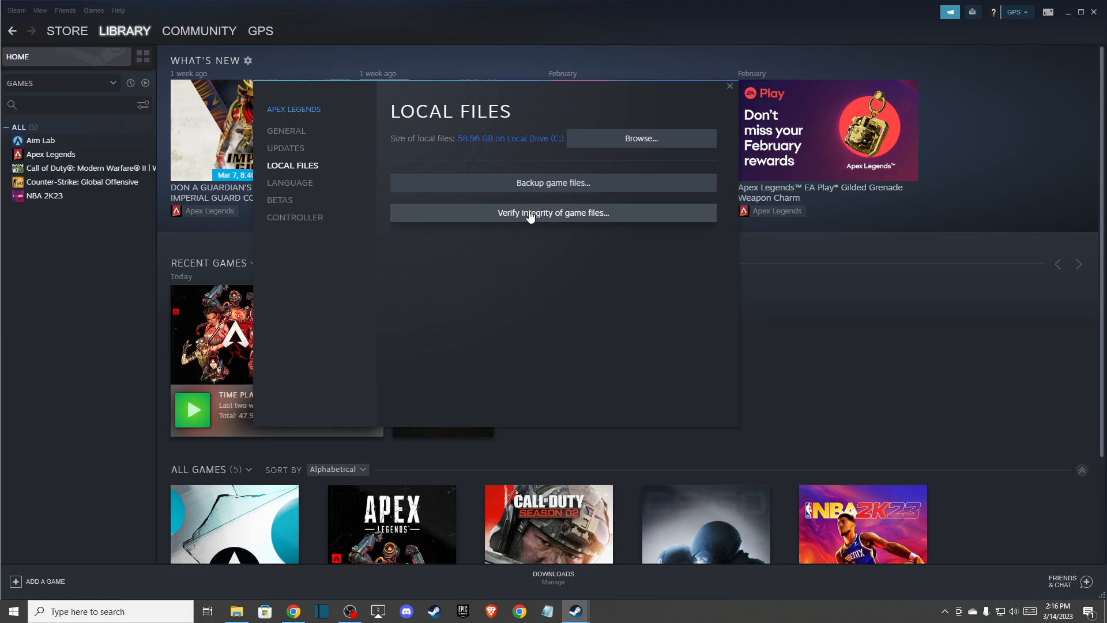
mouse_move(527, 221)
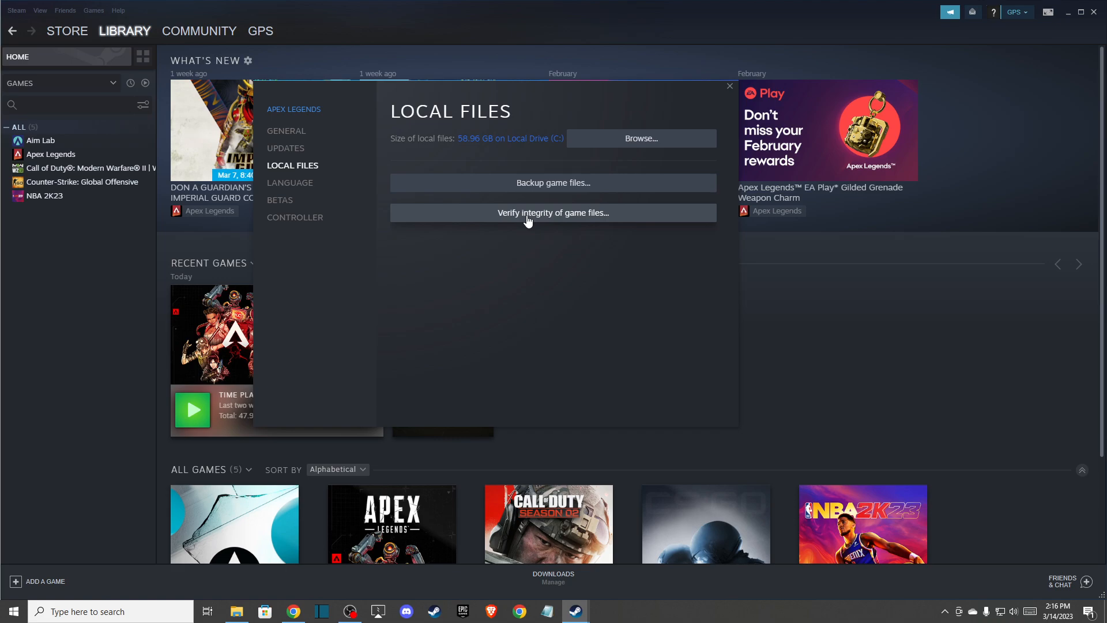
mouse_move(561, 227)
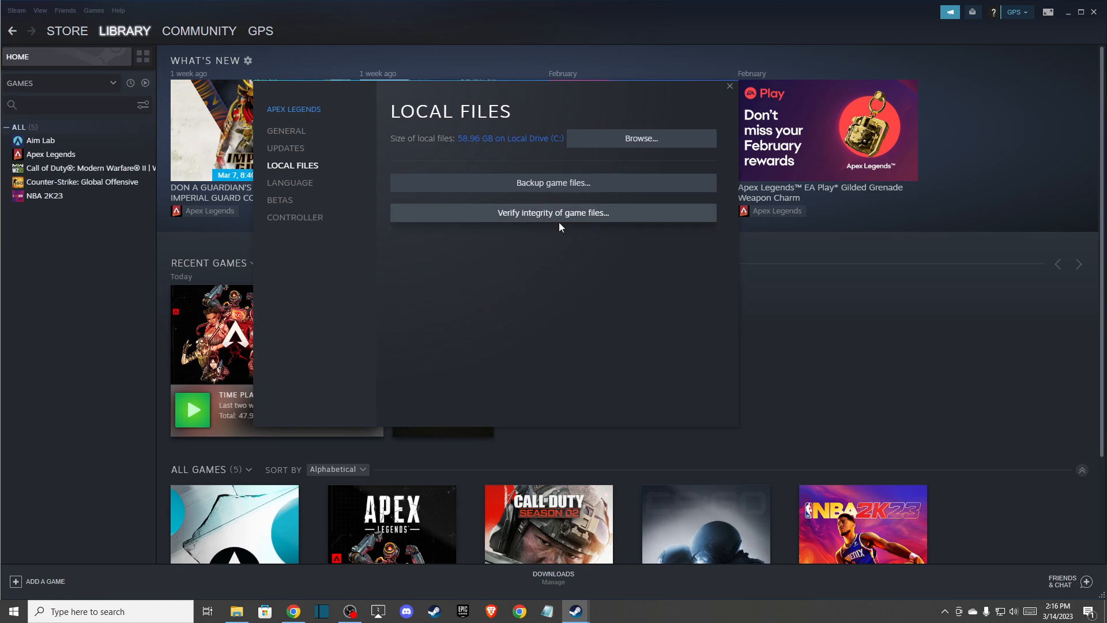